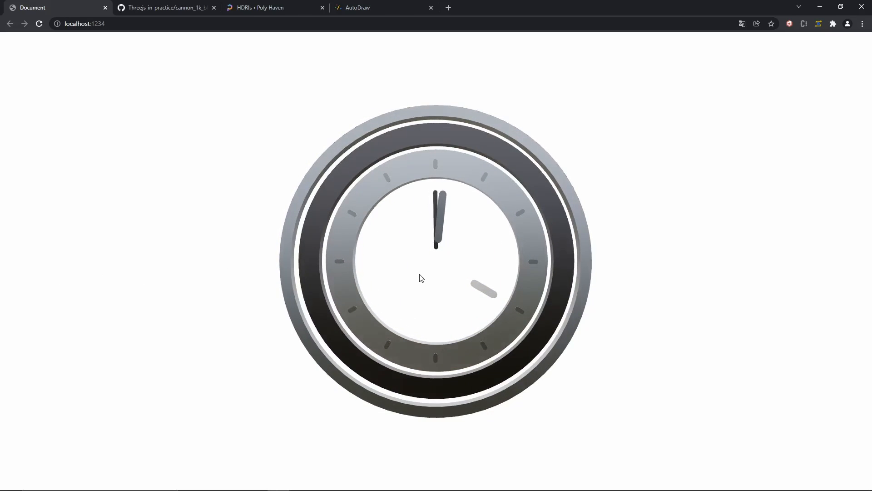
# - Create package.json with npm init -y and install the three and snowpack packages
pyautogui.moveTo(421, 278); pyautogui.dragTo(295, 438)
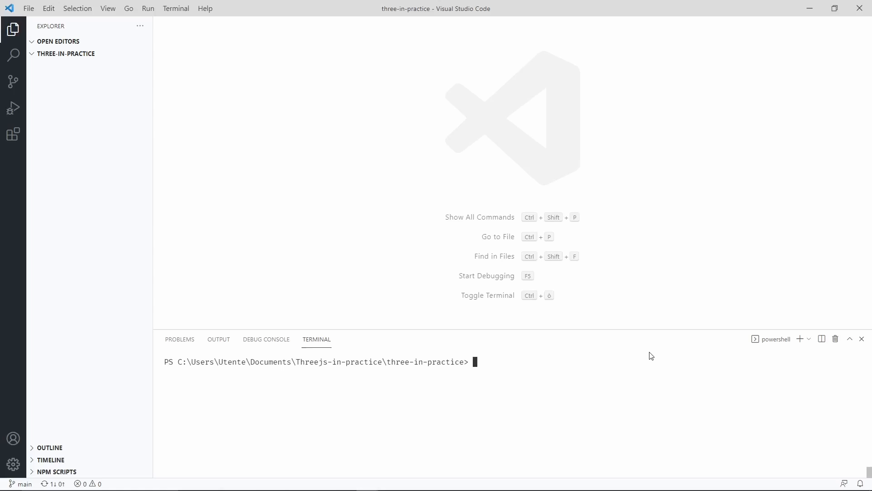
pyautogui.write('npm init -y')
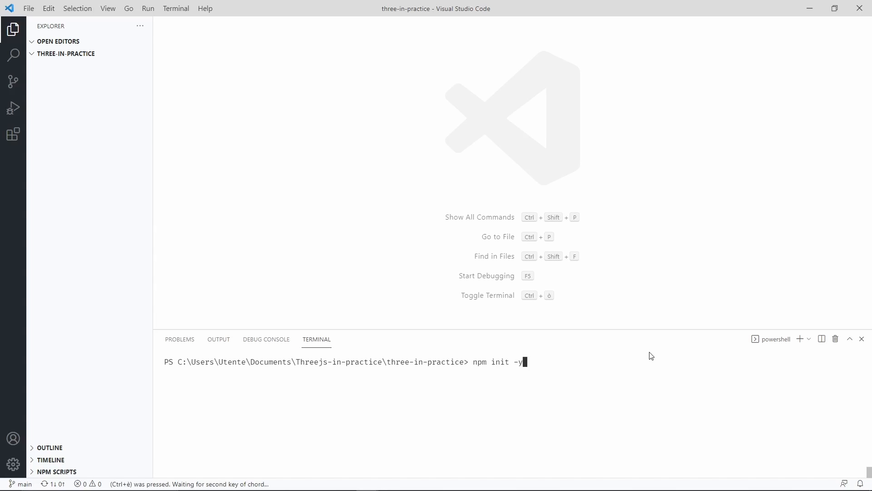
pyautogui.press('Enter')
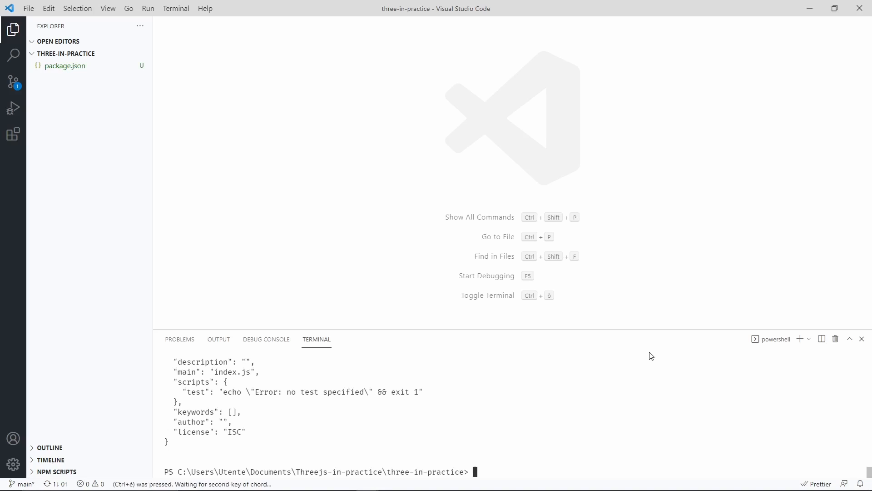
pyautogui.write('npm i three snowpack')
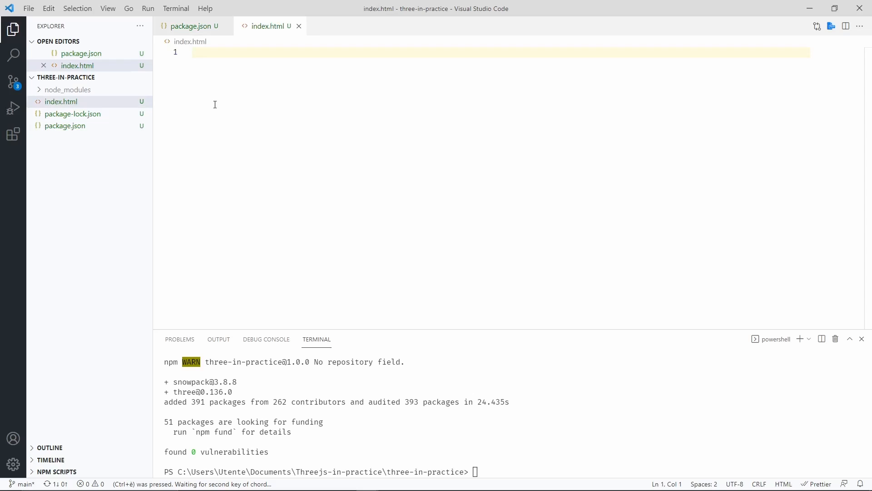
# - Fill index.html with Emmet boilerplate and a module script tag loading src/index.js
pyautogui.write('!')
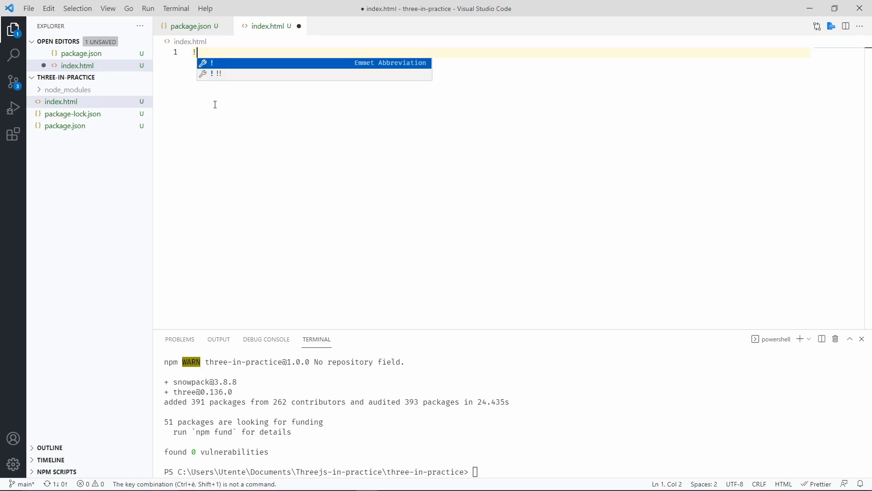
pyautogui.press('Tab')
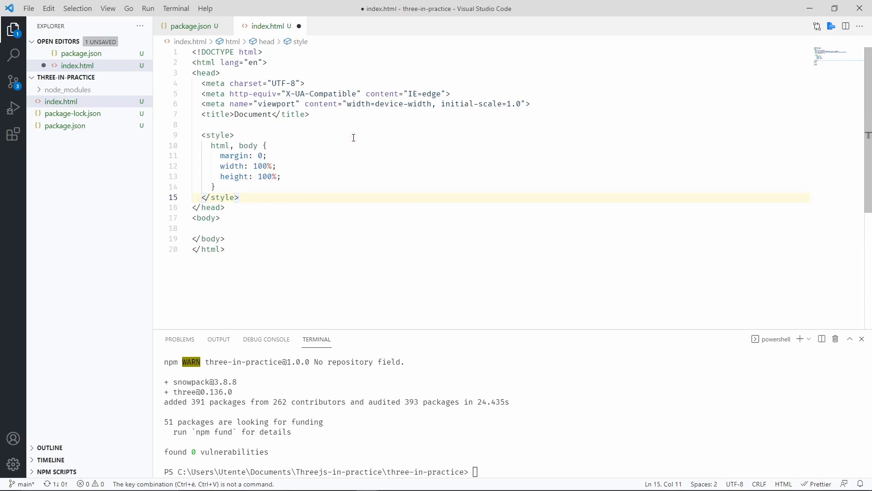
pyautogui.press('Enter')
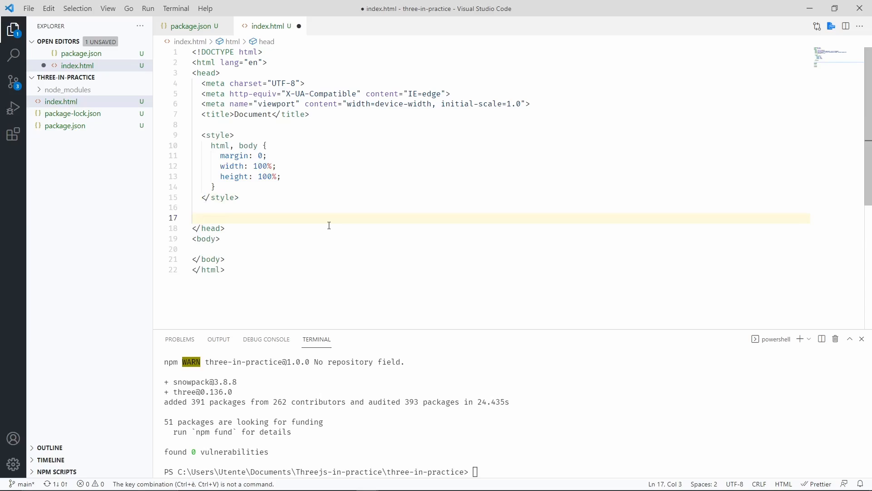
pyautogui.write('<script type="module" src="src/index.js"></script>')
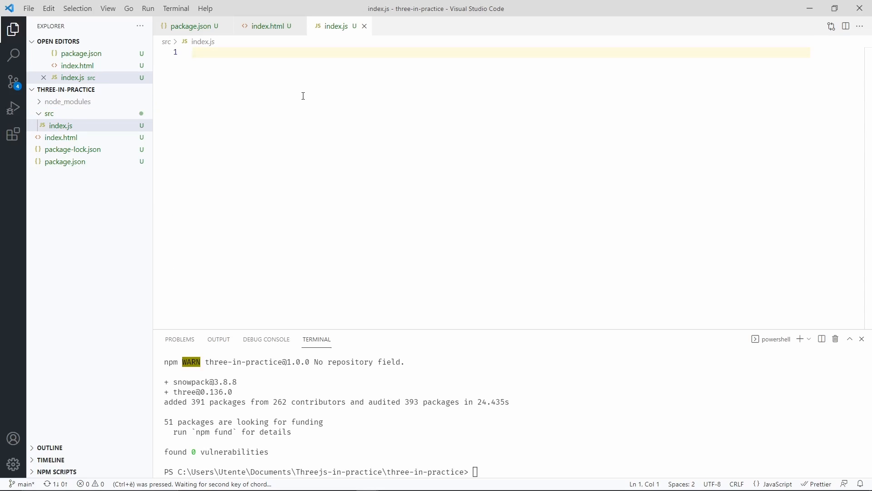
# - Write console.log("hello"); in src/index.js and run npm run start
pyautogui.write('console.log("hello");')
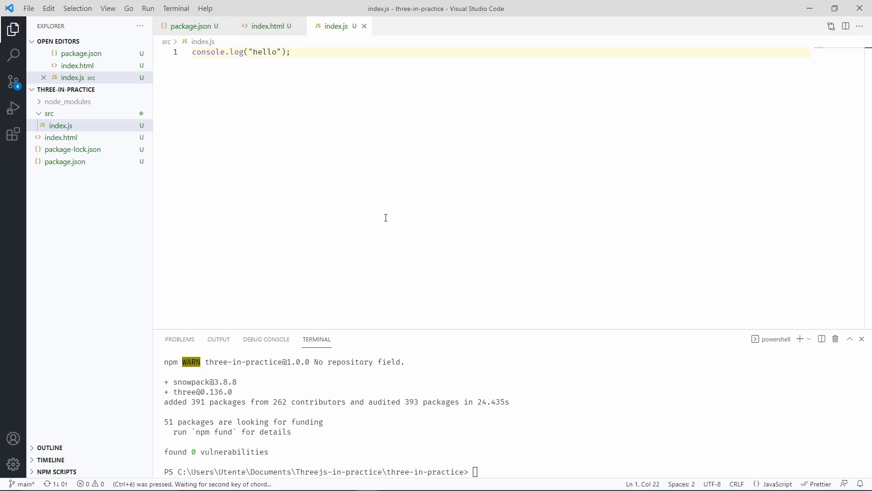
pyautogui.write('npm run start')
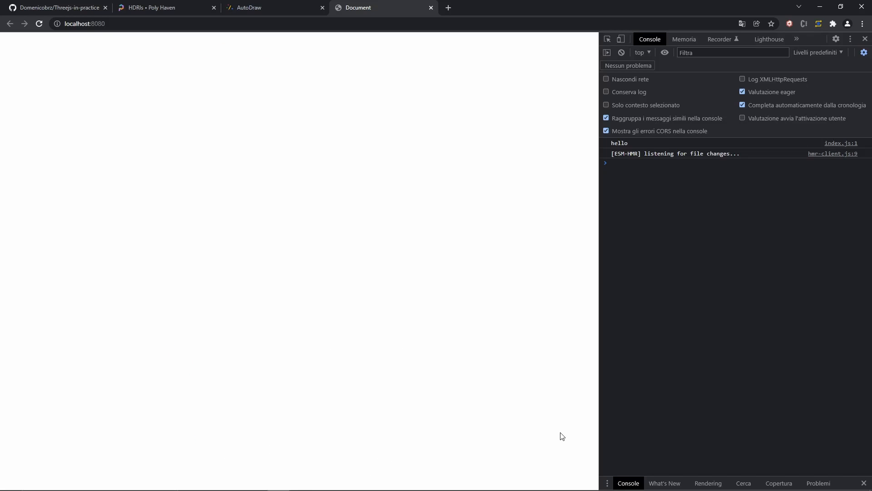
pyautogui.moveTo(580, 418)
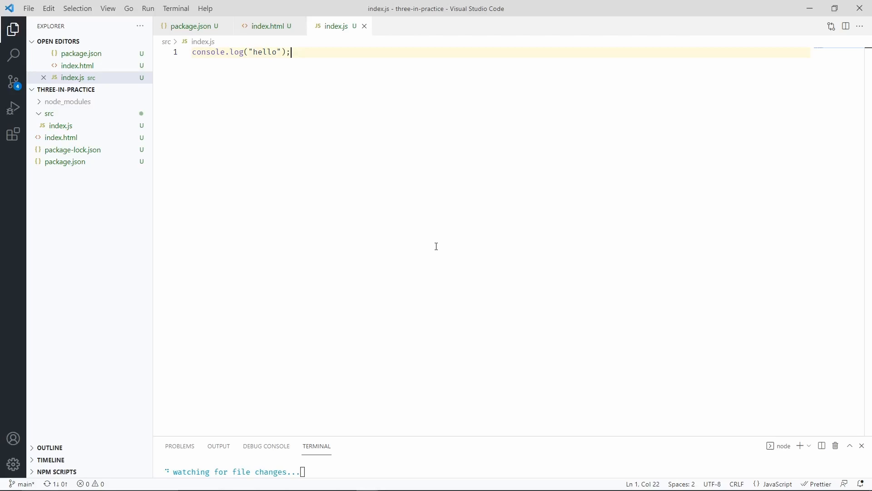
# - Add scene, camera at (0,0,10), a window-sized renderer, and ACESFilmicToneMapping to index.js
pyautogui.press('ctrl+e')
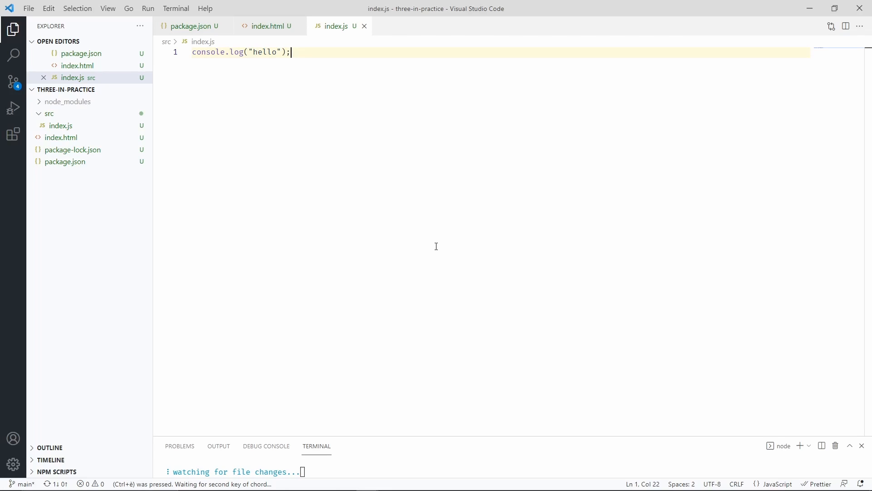
pyautogui.press('Ctrl+Shift+K')
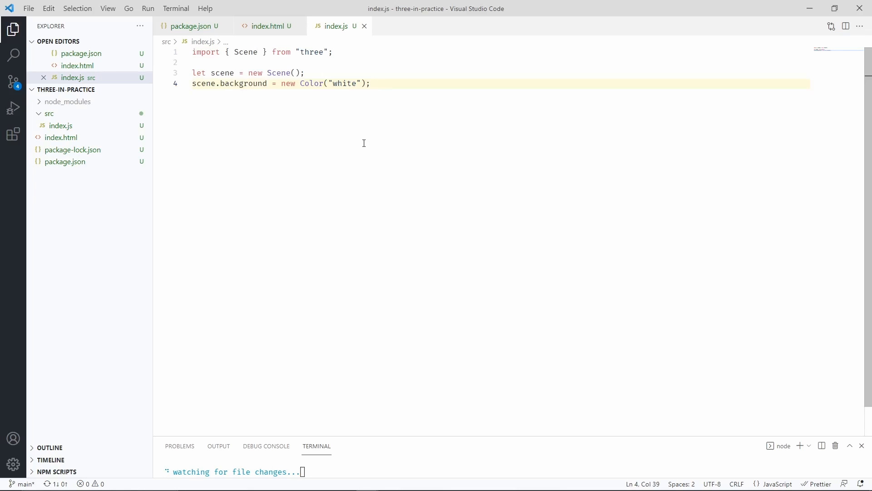
pyautogui.moveTo(402, 84)
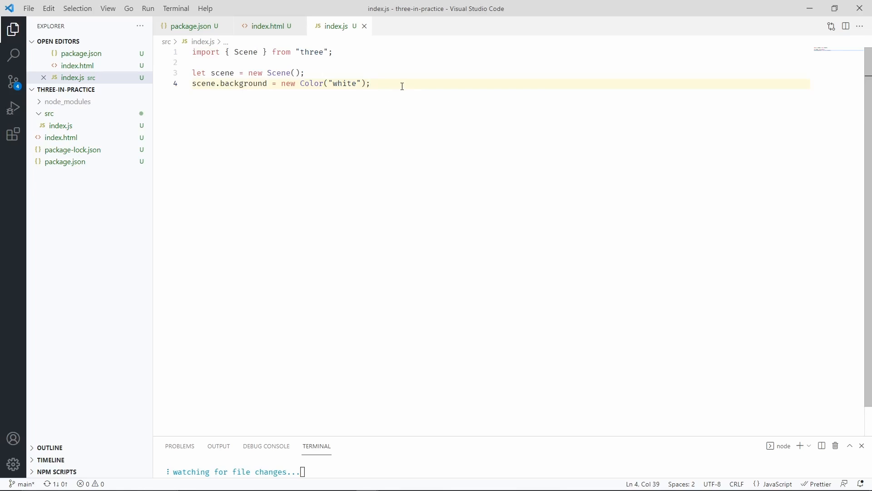
pyautogui.press('enter')
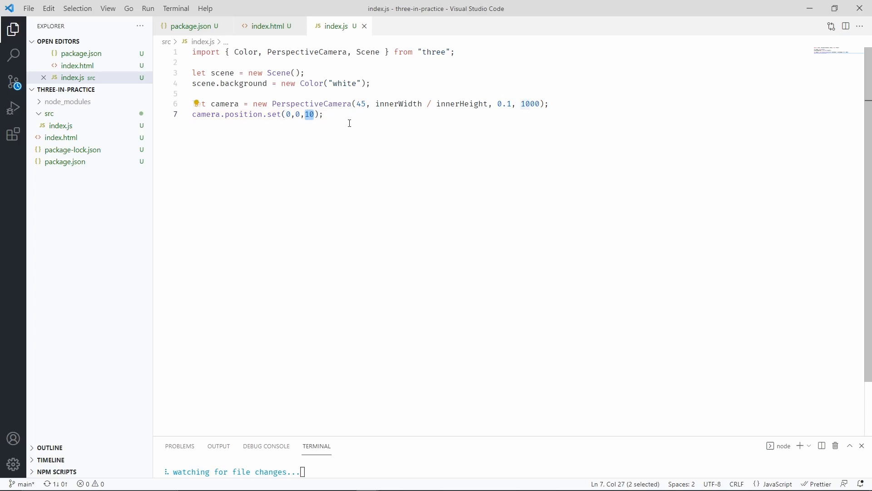
pyautogui.press('Enter')
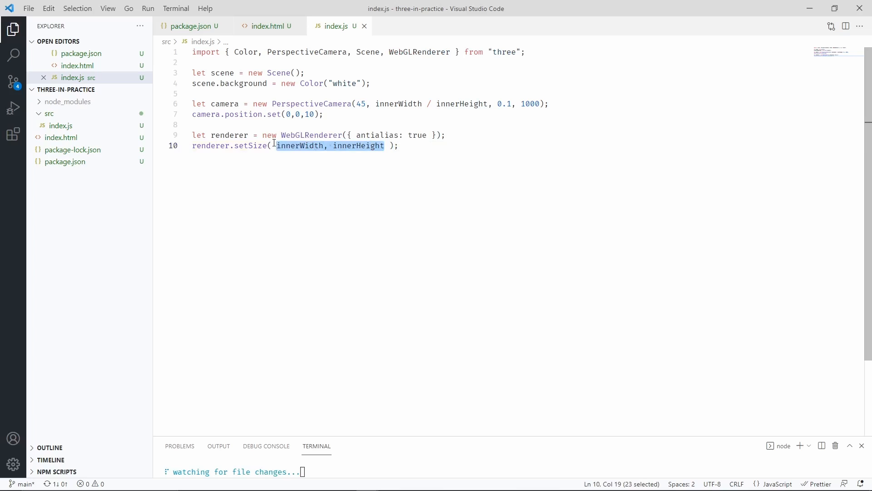
pyautogui.press('enter')
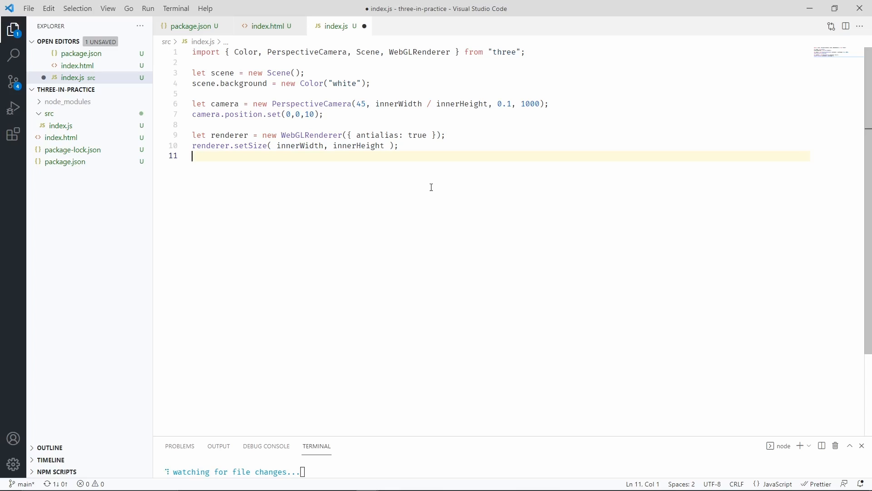
pyautogui.write('renderer.toneMapping = ACESFilmicToneMapping;')
pyautogui.write('renderer.outputEncoding = sRGBEncoding;')
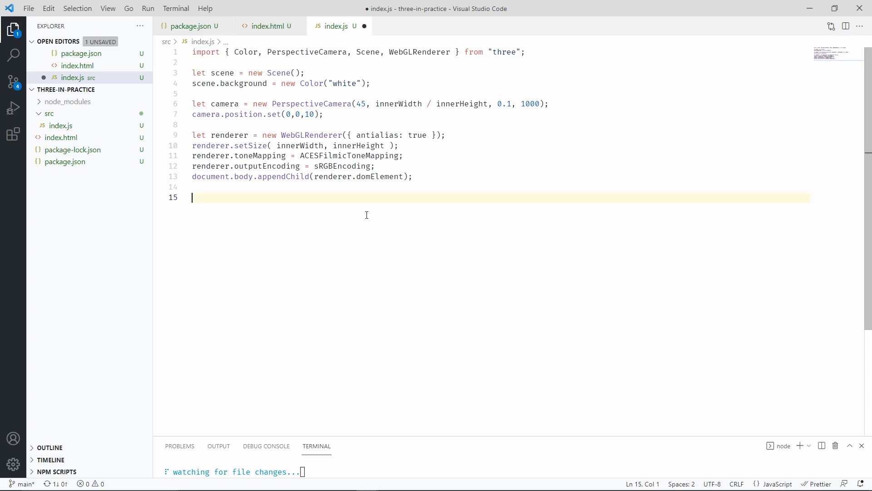
# - Write an init function rendering the scene each frame and import ACESFilmicToneMapping
pyautogui.write('(function init() {')
pyautogui.write('renderer.setAnimationLoop(() => {')
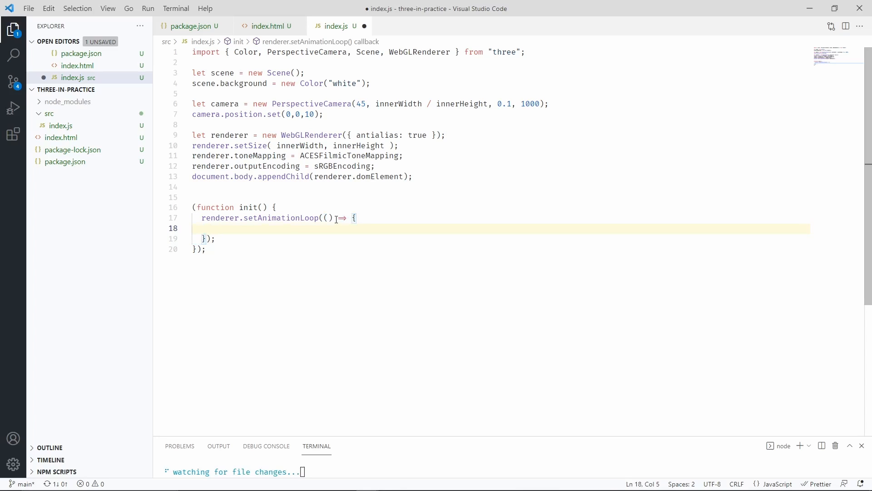
pyautogui.write('renderer.render(scene, camera);')
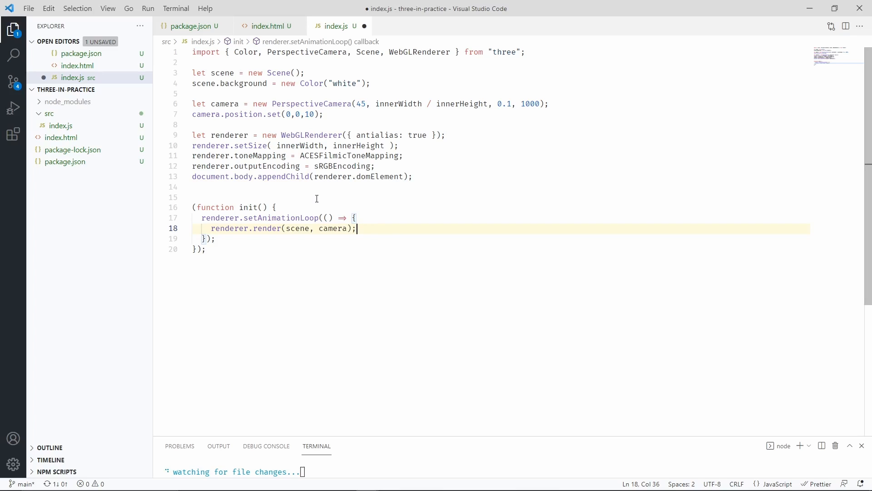
pyautogui.doubleClick(341, 166)
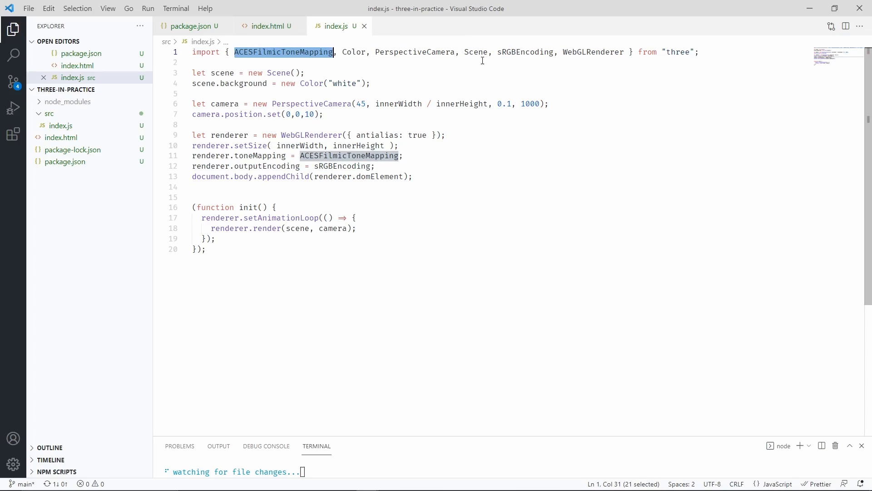
pyautogui.click(337, 187)
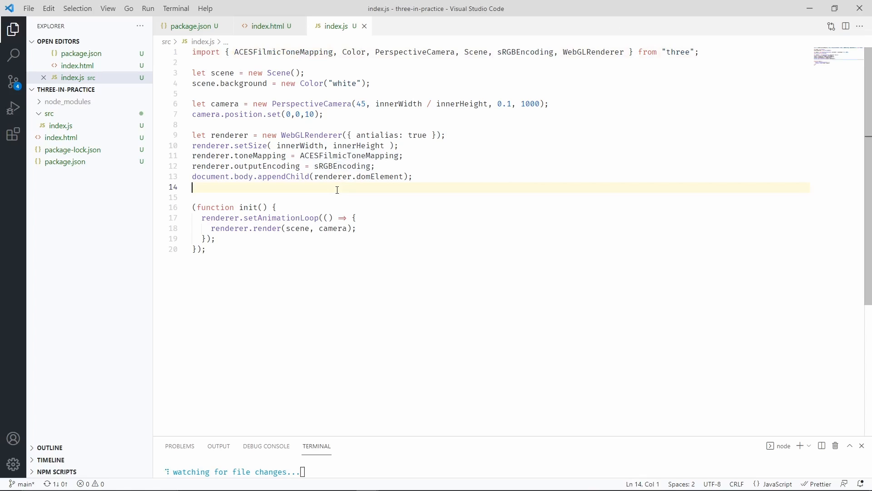
# - Insert the red sphere mesh code and adjust its radius value
pyautogui.press('Enter')
pyautogui.write('let sphereMesh = new Mesh(')
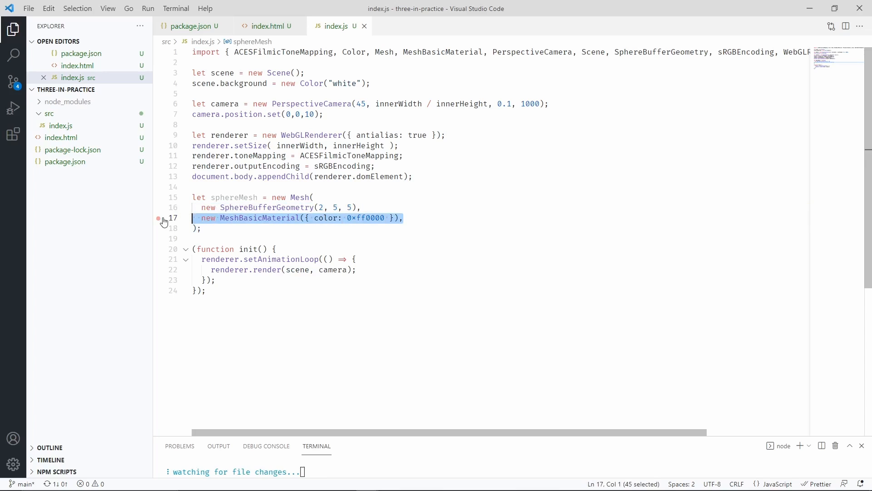
pyautogui.click(314, 198)
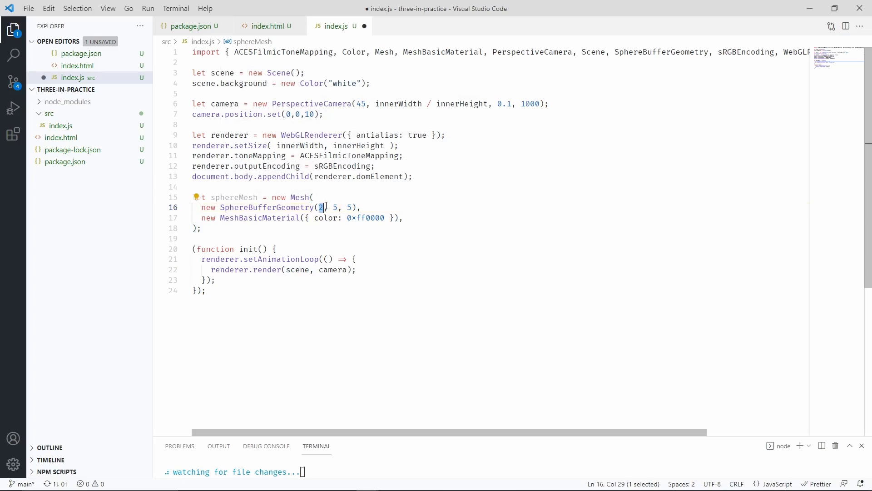
pyautogui.moveTo(320, 207); pyautogui.dragTo(355, 207)
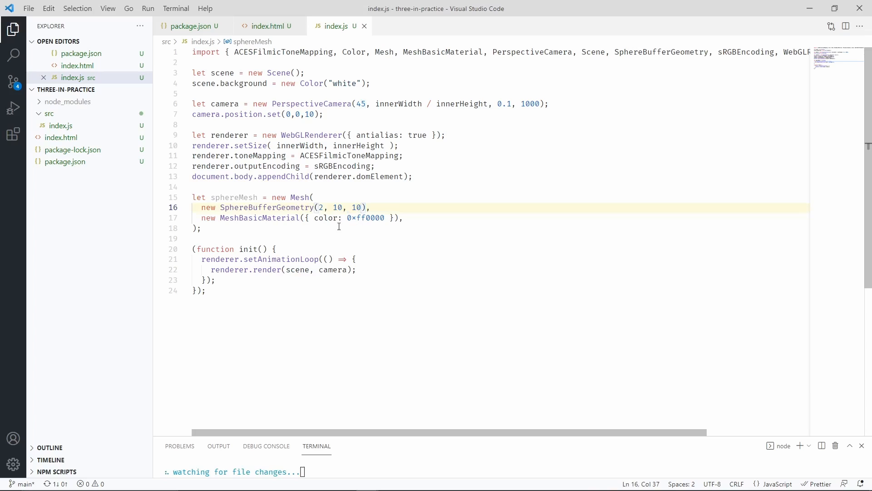
# - Add sphereMesh to the scene, invoke init immediately with (), and save
pyautogui.write('scene.add(sphereMesh);')
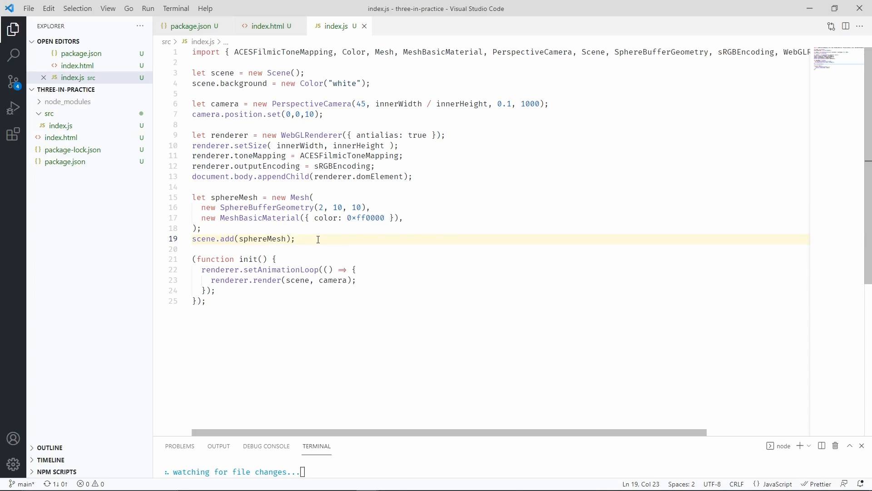
pyautogui.click(205, 301)
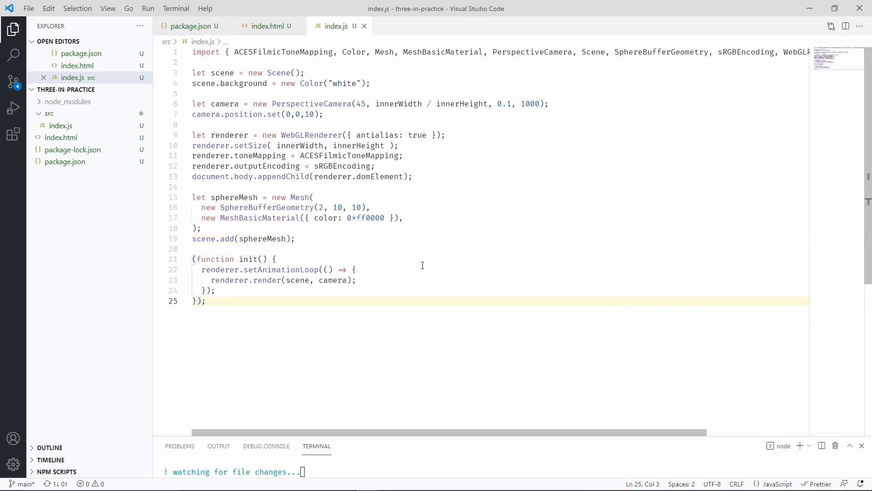
pyautogui.write('()')
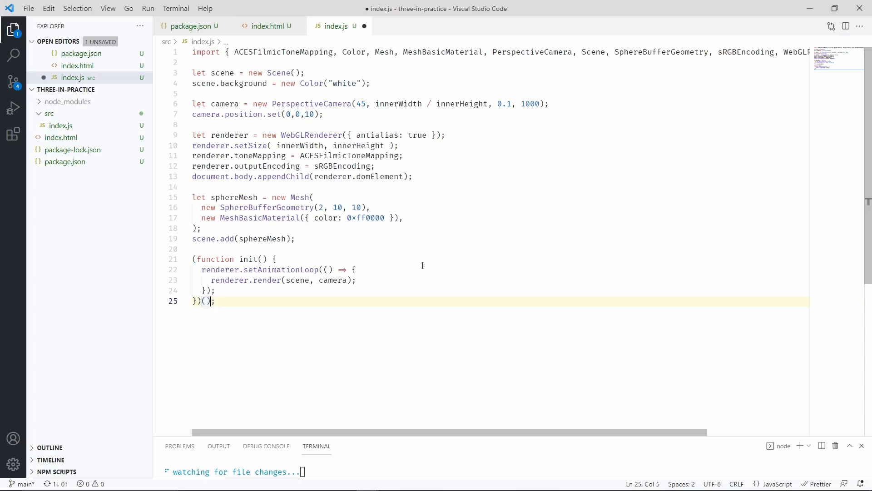
pyautogui.press('ctrl+s')
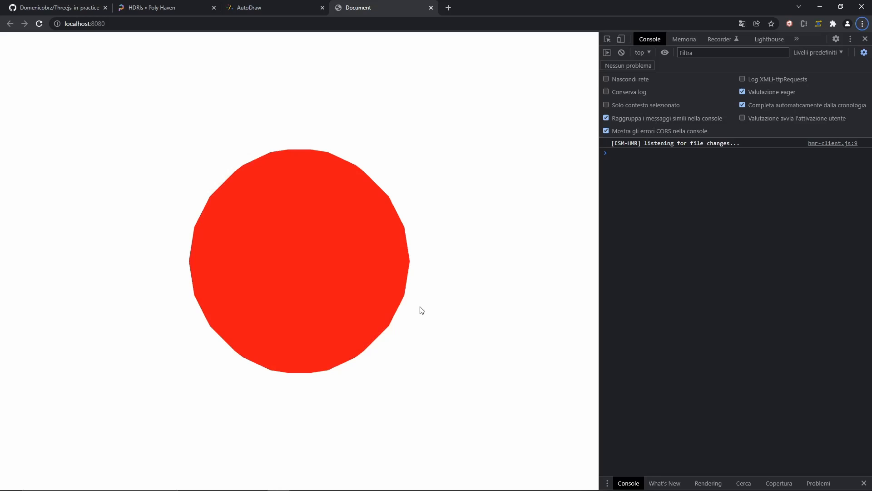
pyautogui.moveTo(495, 279)
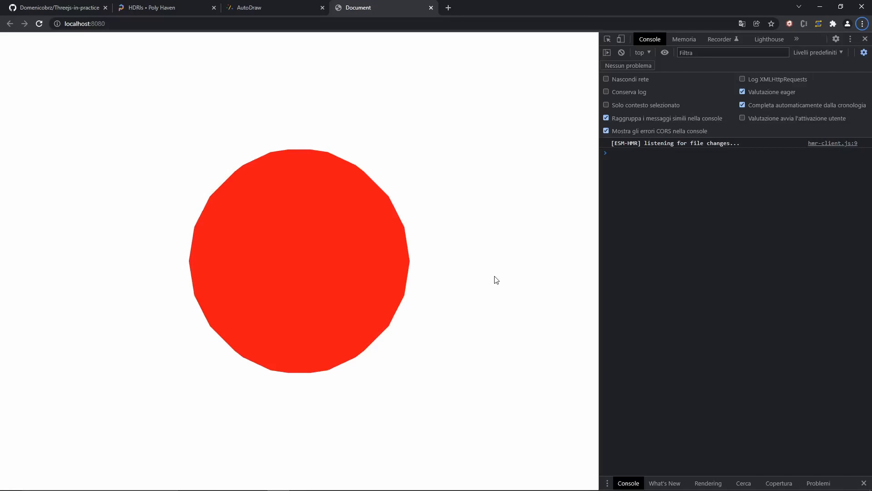
pyautogui.moveTo(482, 287)
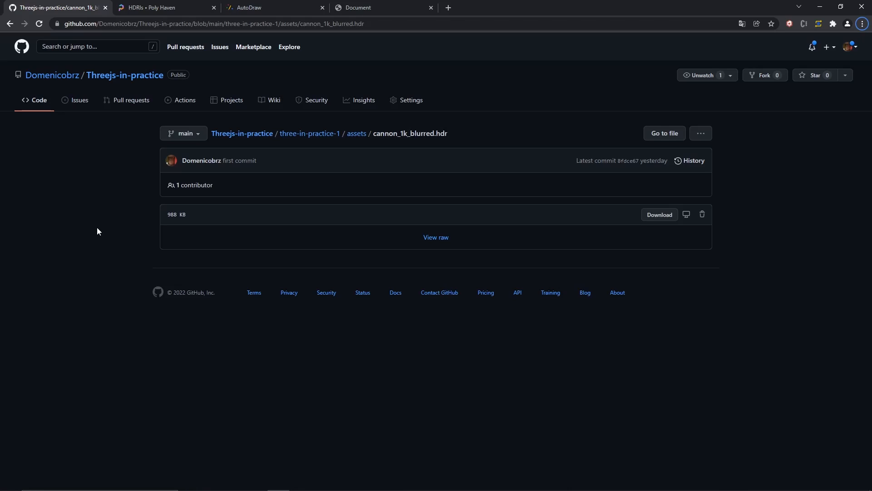
pyautogui.moveTo(97, 231)
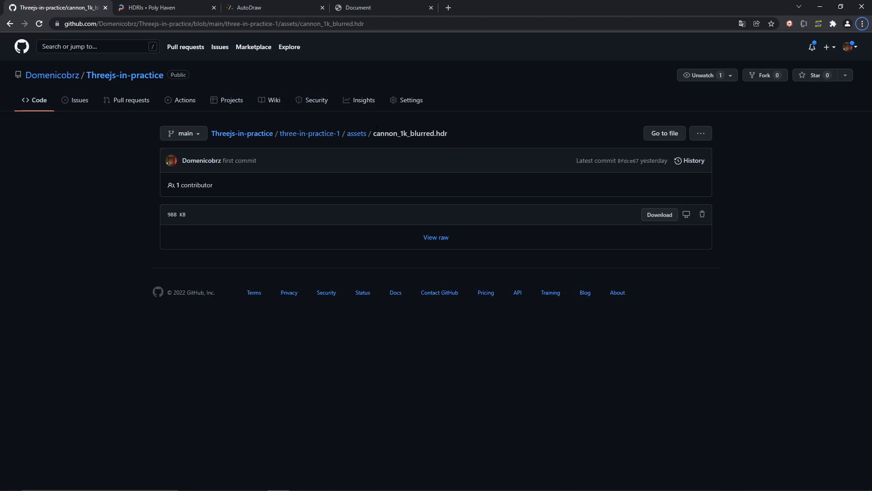
pyautogui.moveTo(476, 132)
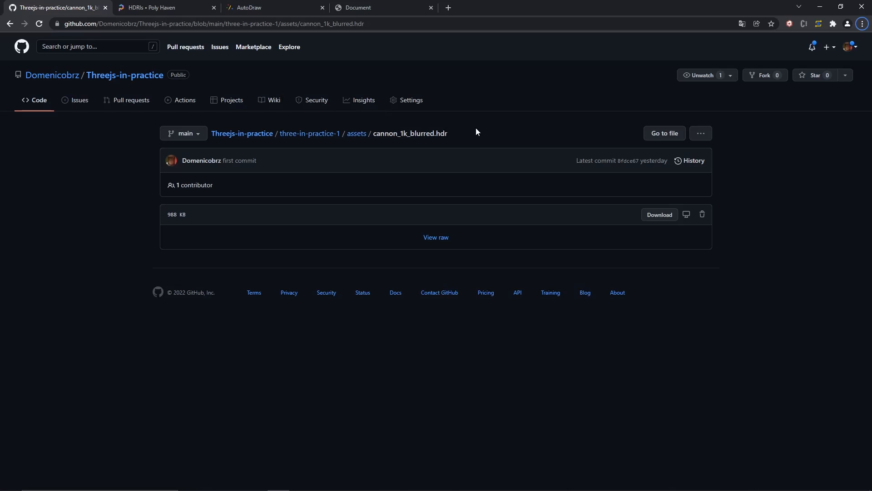
# - Open cannon_1k_blurred.hdr from the repository's assets folder on GitHub
pyautogui.click(161, 7)
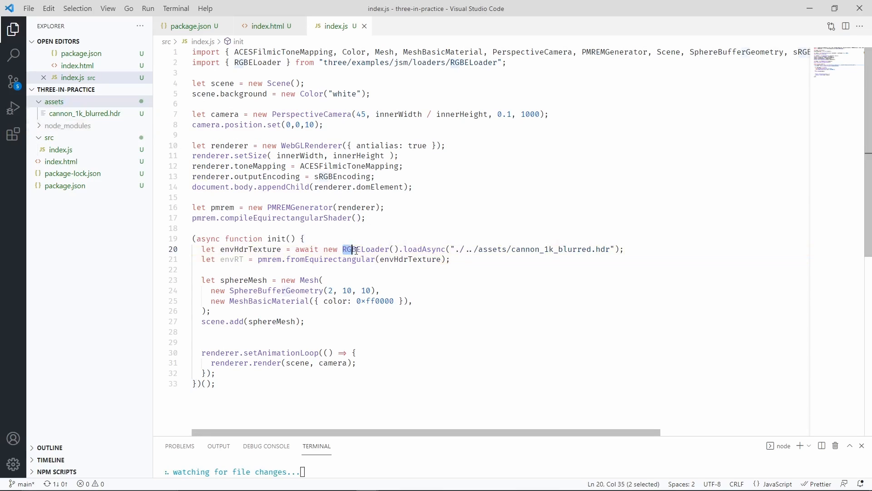
# - Import RGBELoader, make init async, and switch to MeshStandardMaterial with envMap and roughness 0.2
pyautogui.doubleClick(365, 248)
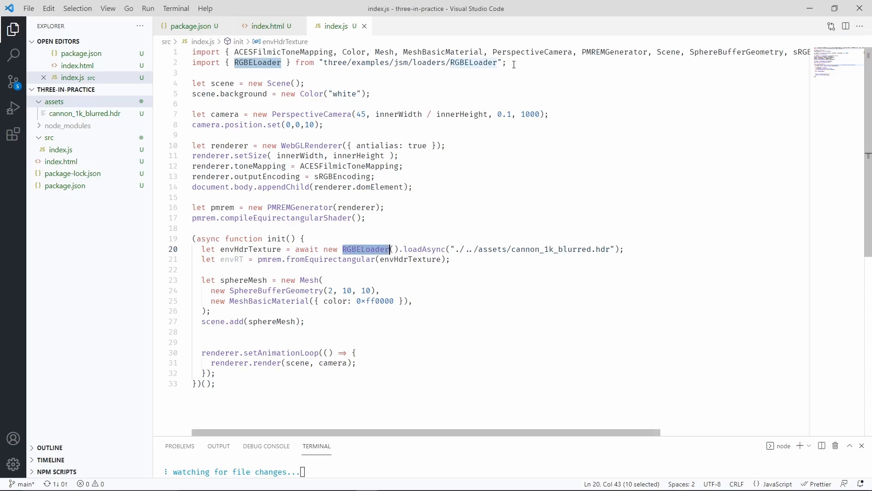
pyautogui.click(449, 259)
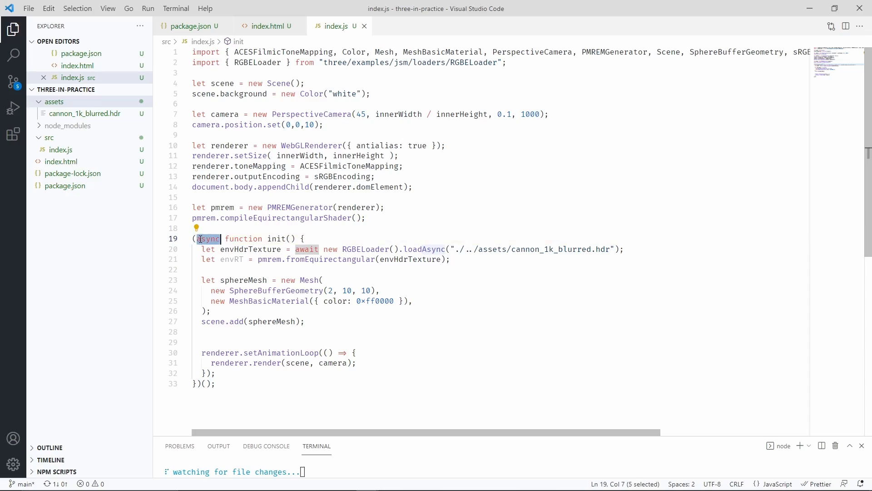
pyautogui.doubleClick(250, 249)
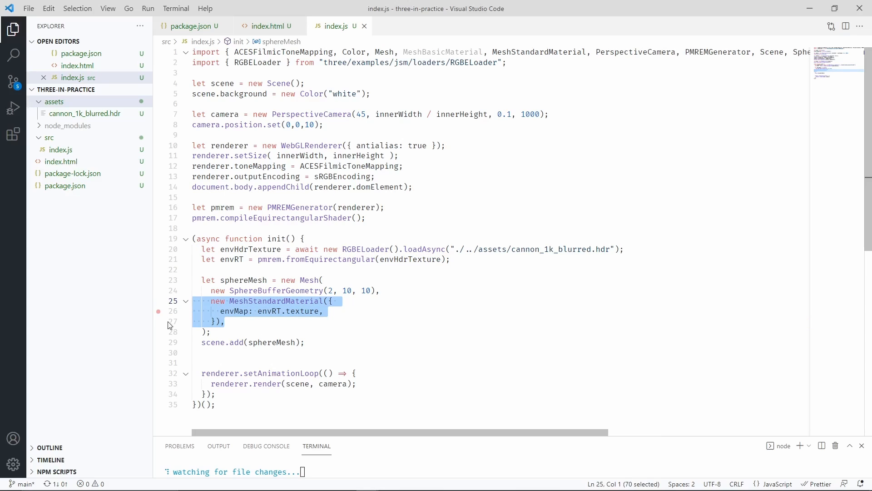
pyautogui.doubleClick(277, 300)
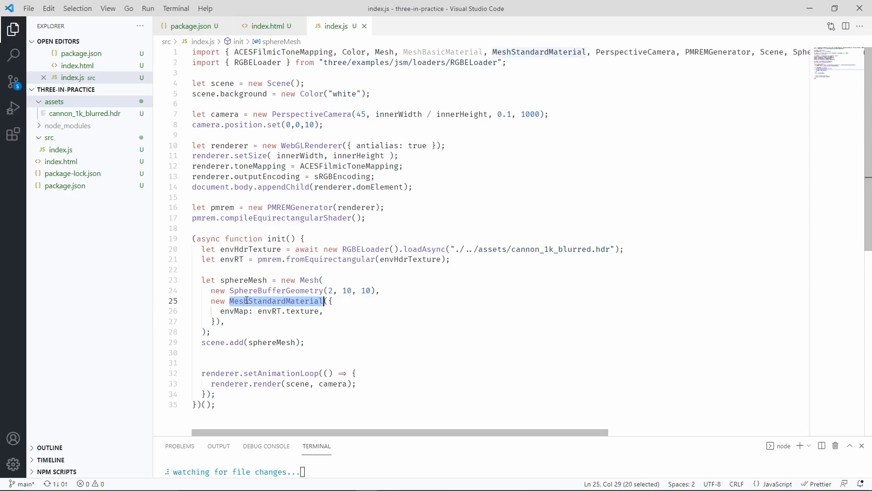
pyautogui.click(223, 311)
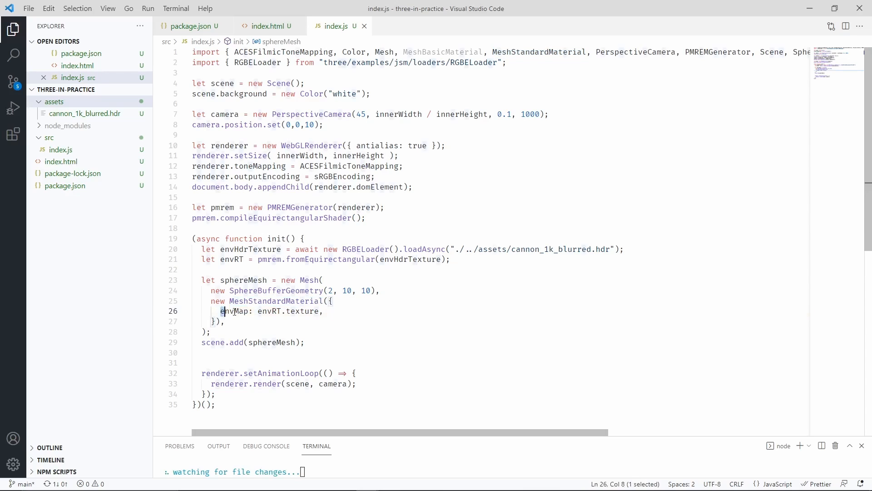
pyautogui.write('roughness: 0.2,')
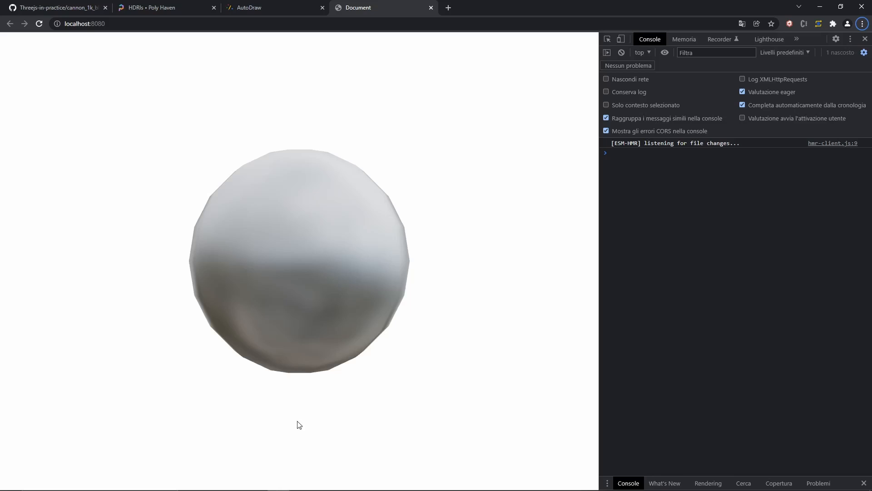
pyautogui.moveTo(380, 414)
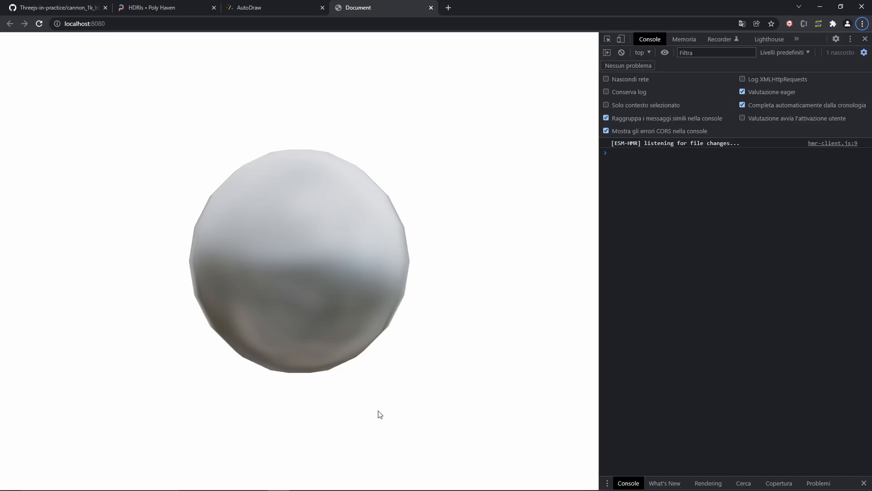
pyautogui.moveTo(315, 346)
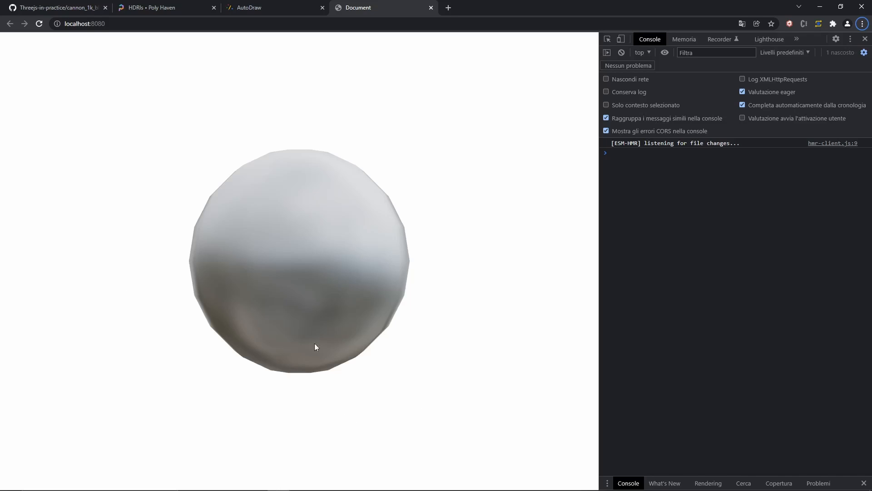
pyautogui.moveTo(111, 324)
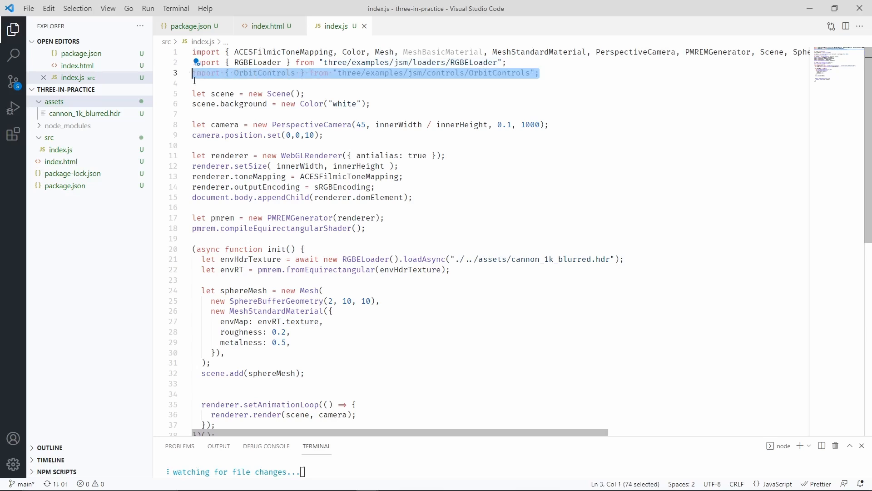
# - Call controls.update() inside the animation loop
pyautogui.press('Enter')
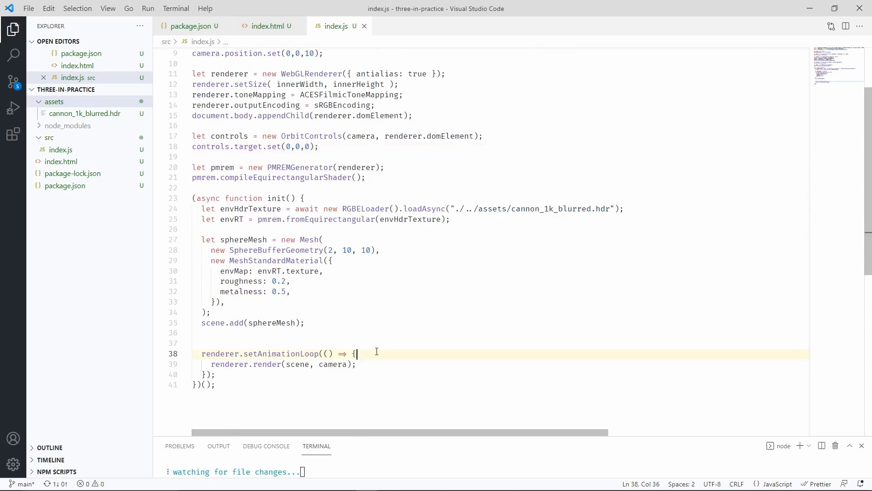
pyautogui.write('controls.update();')
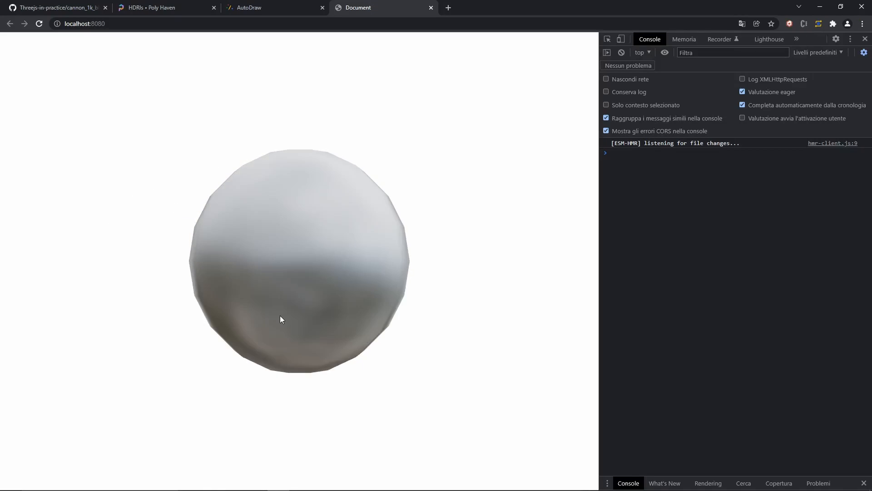
pyautogui.moveTo(345, 319)
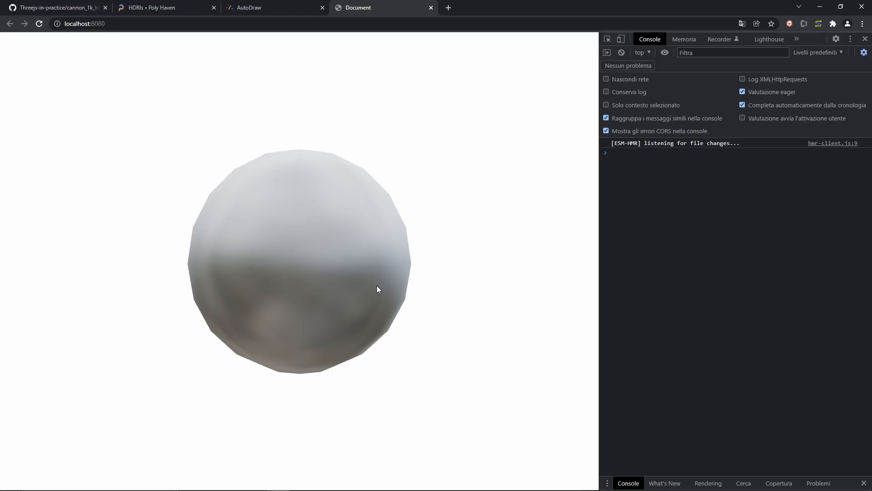
pyautogui.moveTo(188, 385)
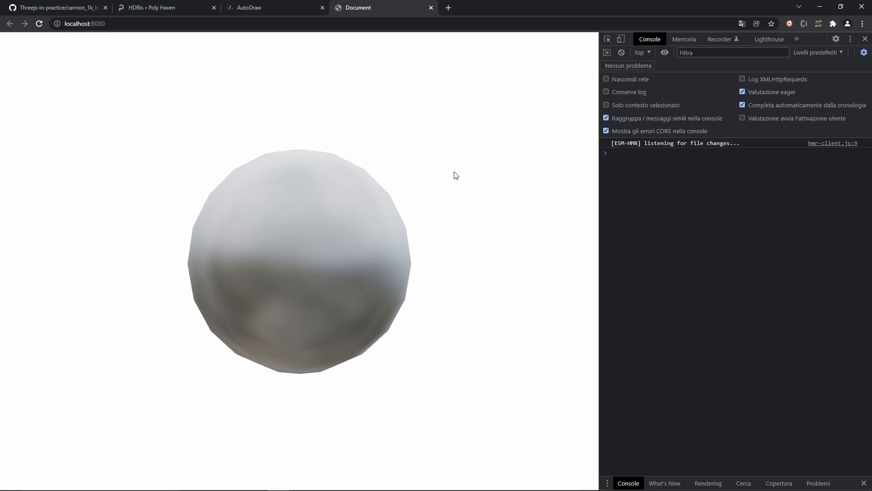
pyautogui.moveTo(60, 387)
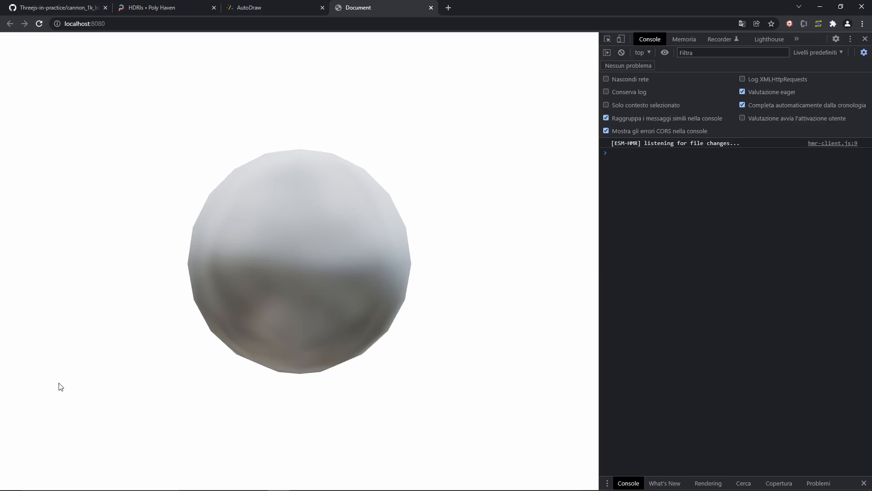